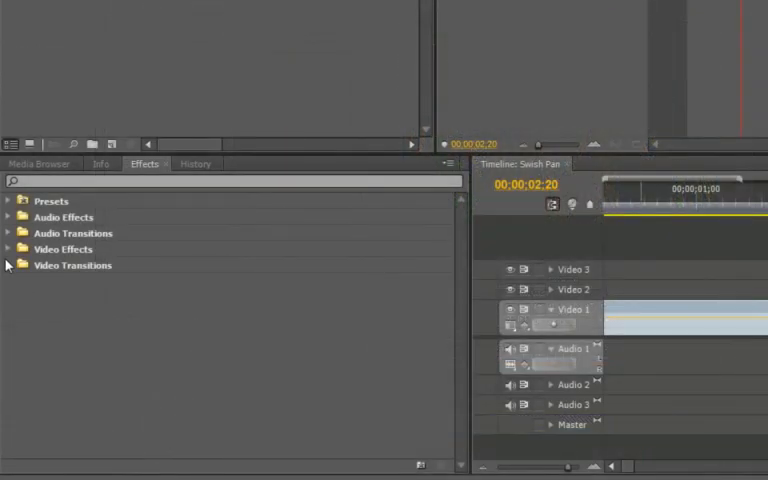
Apply the BCC Swish Pan transition from Video Transitions > Wipe to the forest clip
{"action": "left_click", "coordinate": [8, 264]}
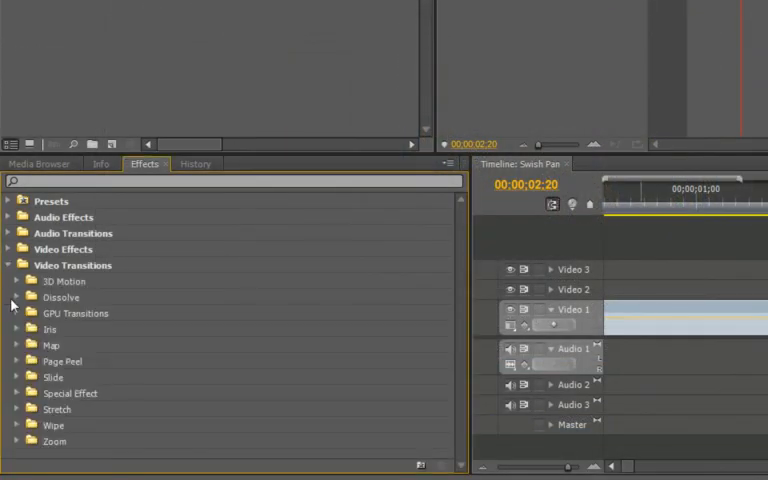
{"action": "left_click", "coordinate": [16, 424]}
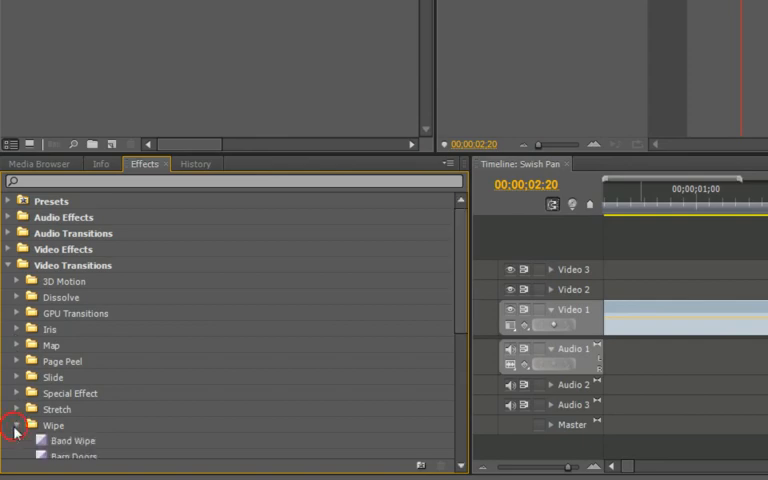
{"action": "left_click", "coordinate": [16, 424]}
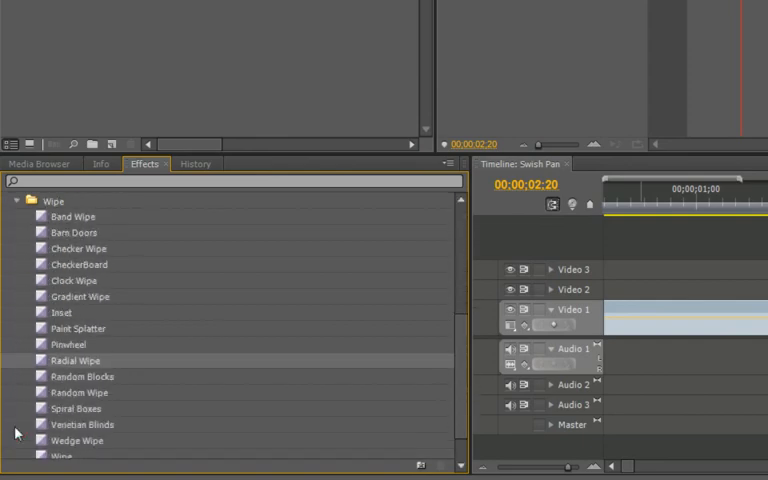
{"action": "scroll", "scroll_direction": "down", "scroll_amount": 3}
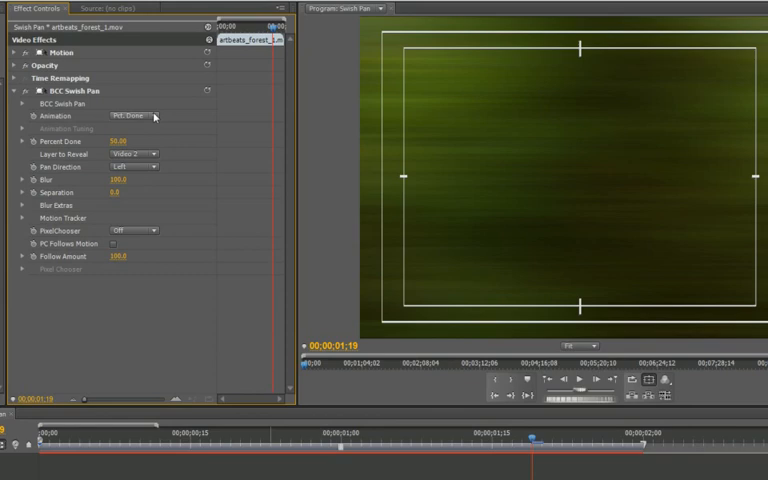
Keep percent-done animation mode and set Layer to Reveal to the other video track
{"action": "left_click", "coordinate": [140, 116]}
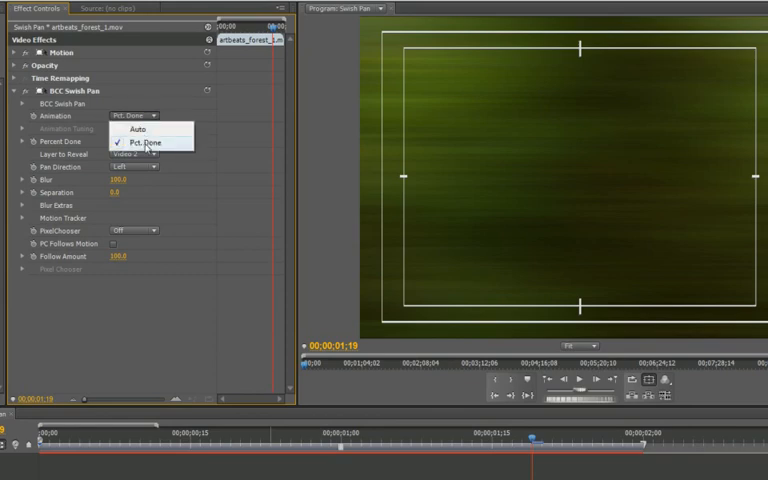
{"action": "left_click", "coordinate": [148, 144]}
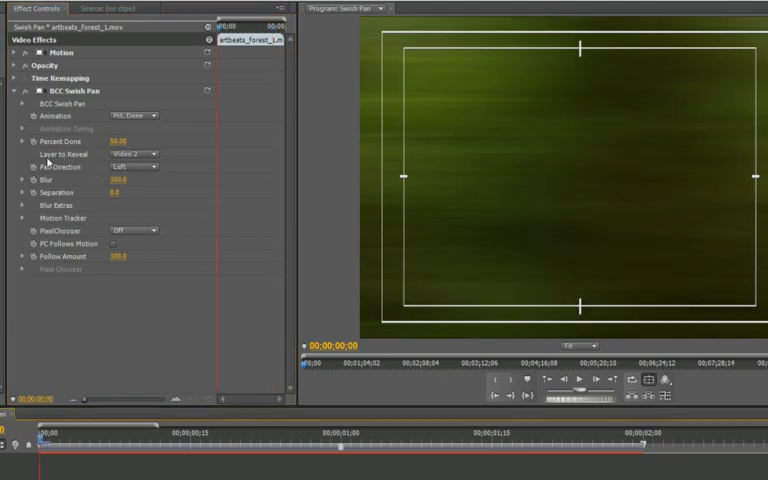
{"action": "left_click", "coordinate": [138, 154]}
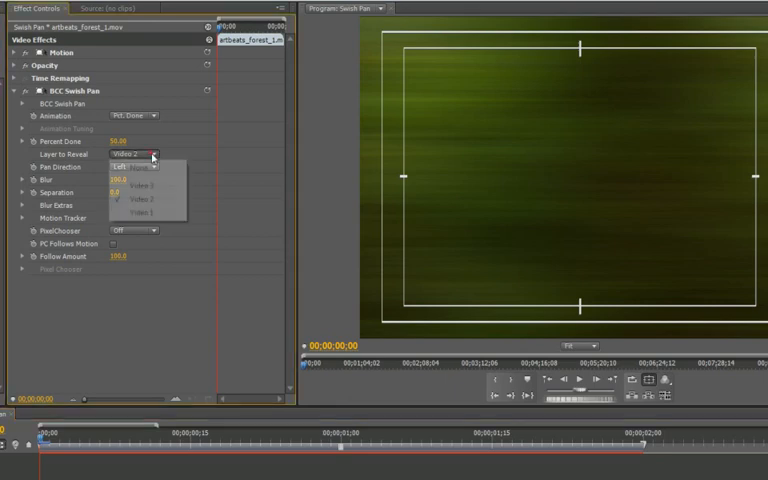
{"action": "left_click", "coordinate": [138, 214]}
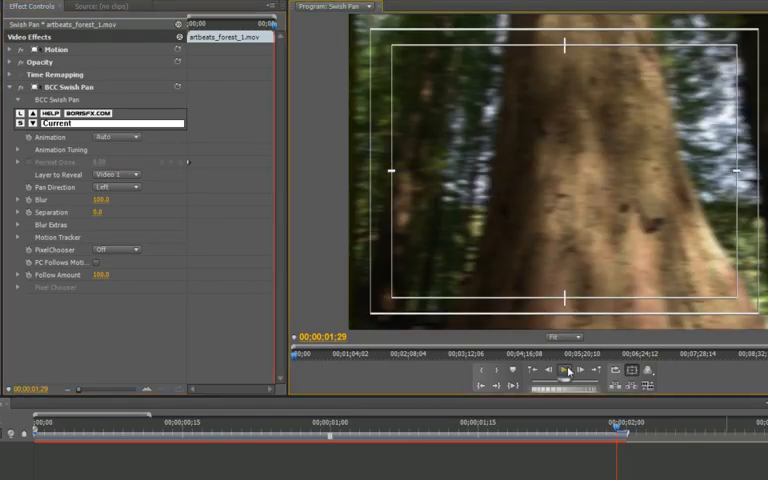
Set Animation to Auto and tune Hold In/Out and Ease In/Out with View Ease Curve enabled
{"action": "left_click", "coordinate": [564, 370]}
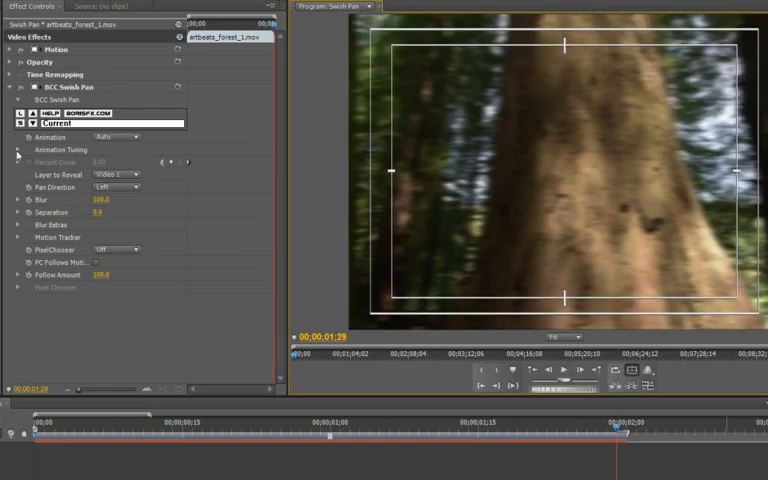
{"action": "left_click", "coordinate": [20, 148]}
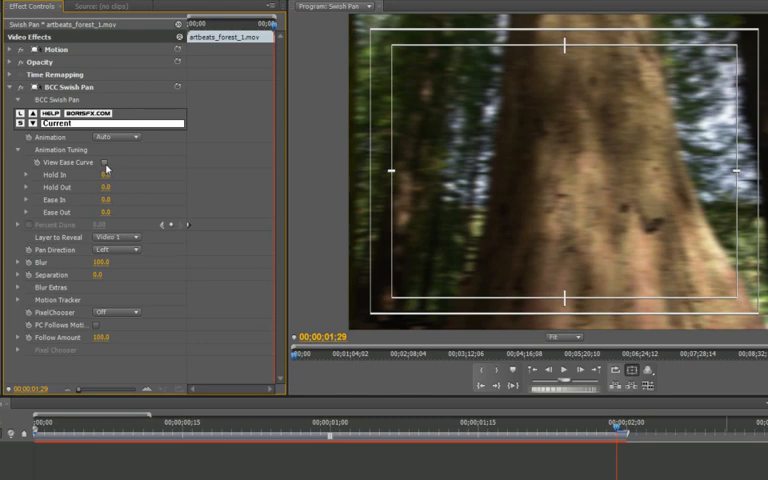
{"action": "left_click", "coordinate": [104, 160]}
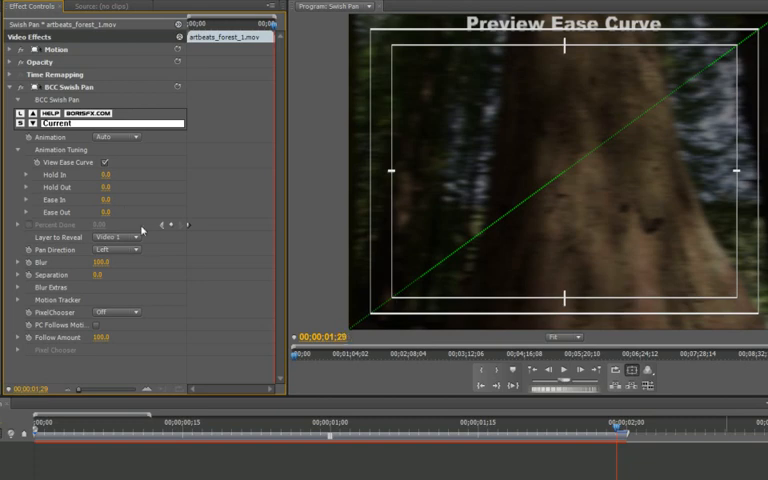
{"action": "left_click", "coordinate": [112, 174]}
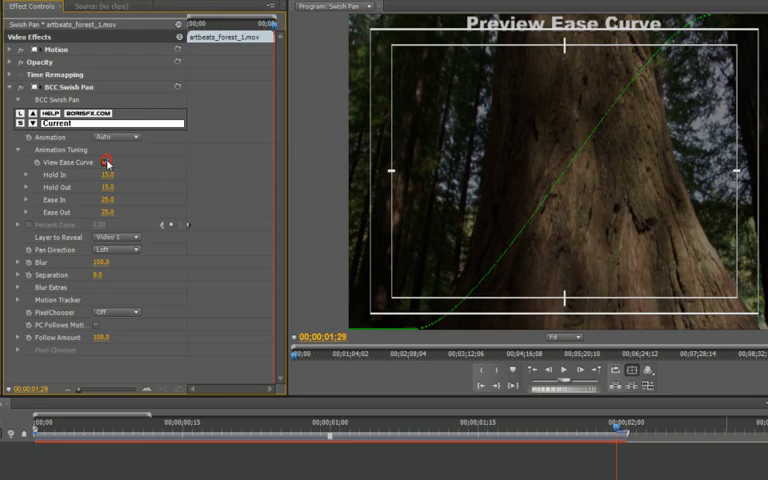
{"action": "left_click", "coordinate": [564, 372]}
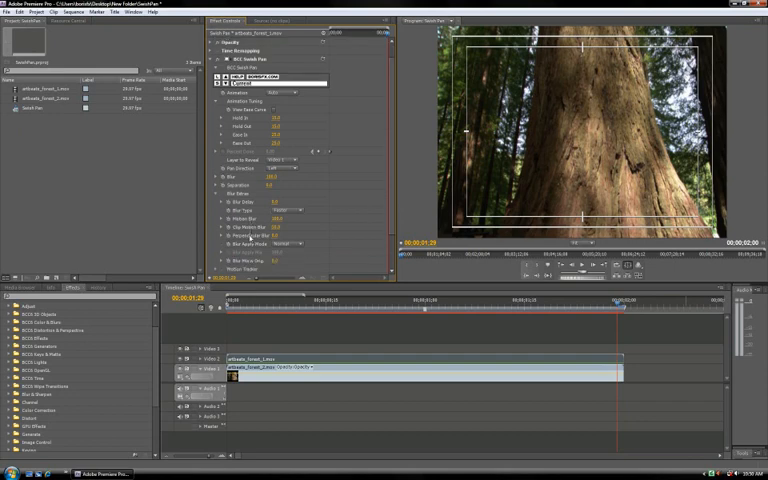
Set the Swish Pan's Apply Mode to Overlay
{"action": "scroll", "scroll_direction": "down", "scroll_amount": 3}
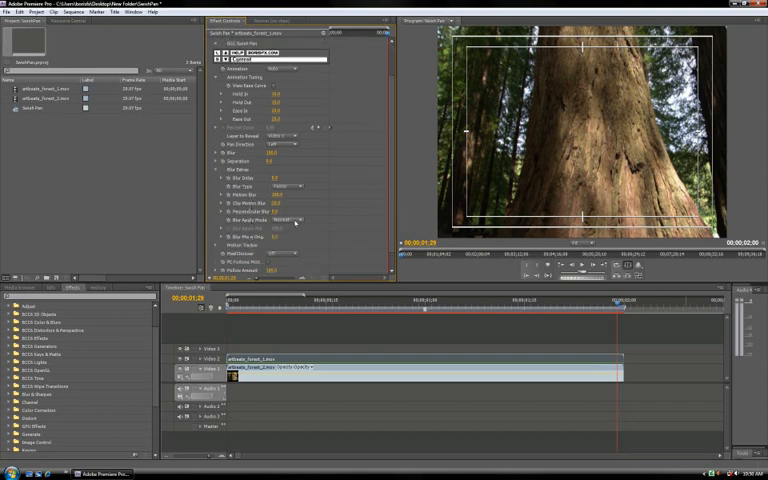
{"action": "left_click", "coordinate": [290, 220]}
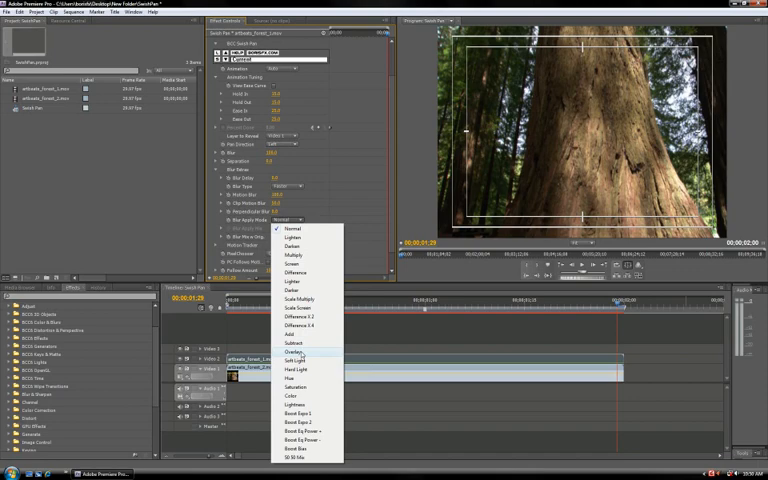
{"action": "left_click", "coordinate": [294, 352]}
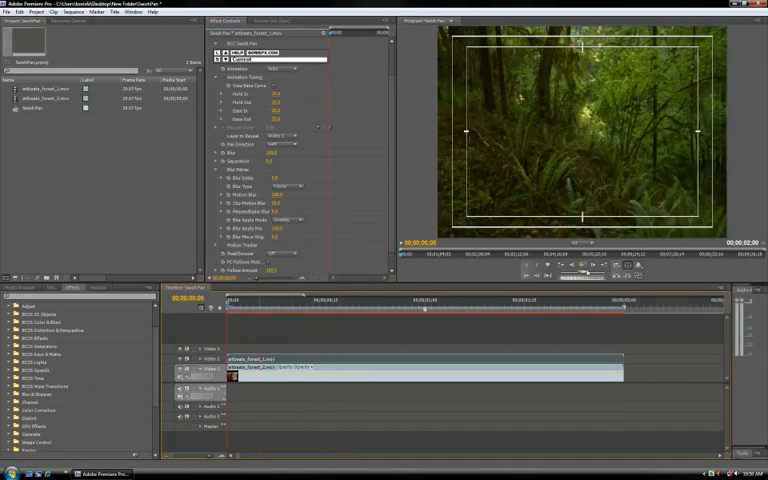